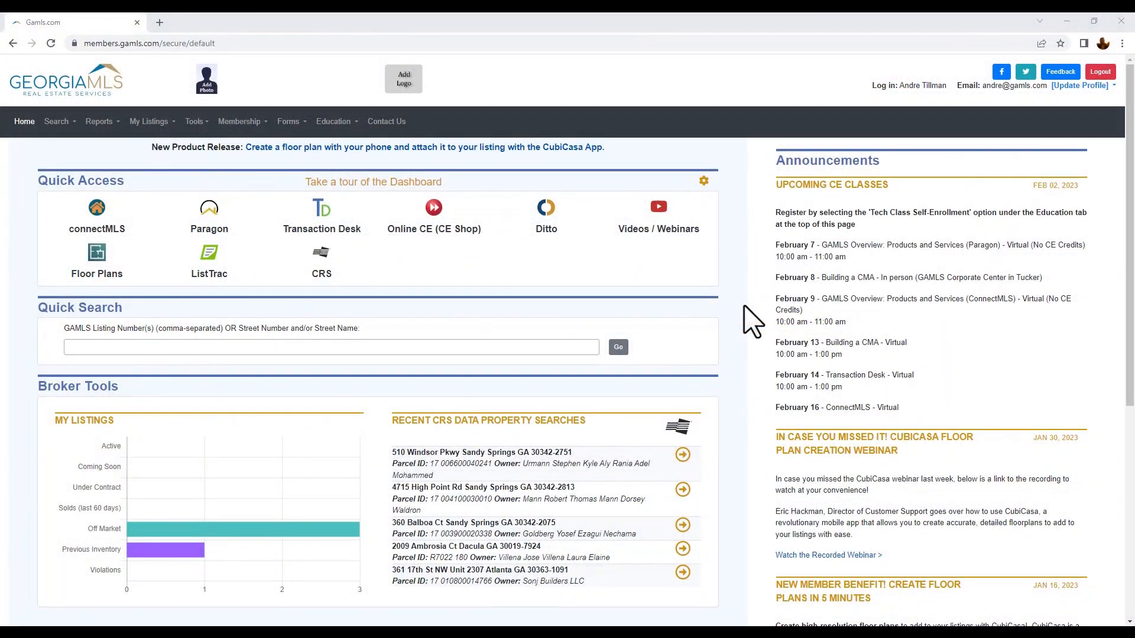
{"action": "mouse_move", "coordinate": [499, 344]}
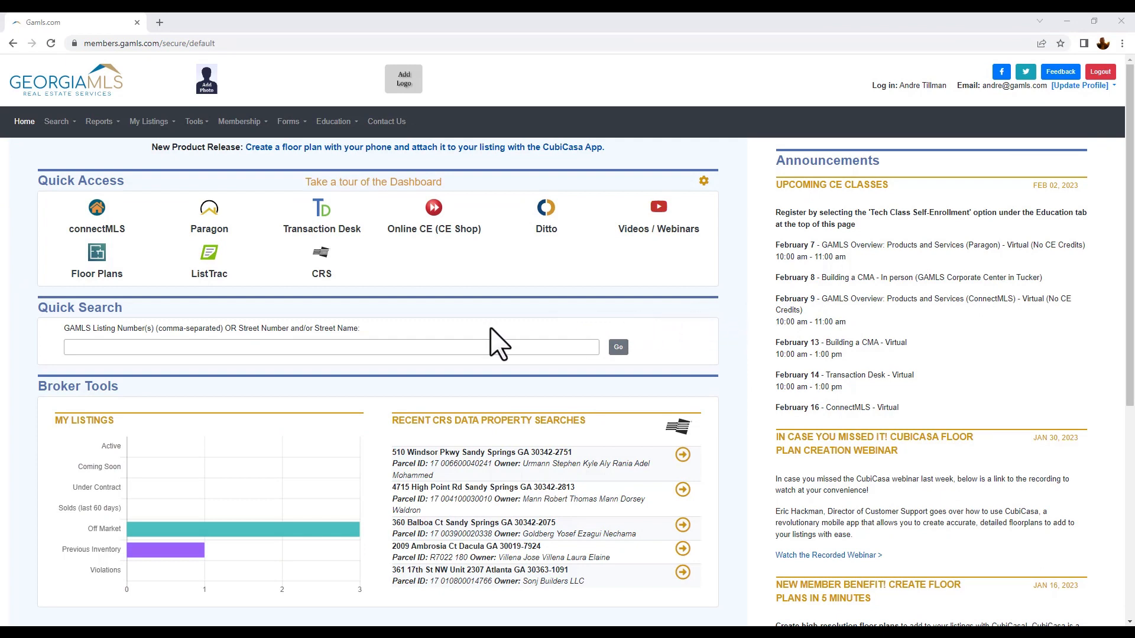
{"action": "mouse_move", "coordinate": [96, 210]}
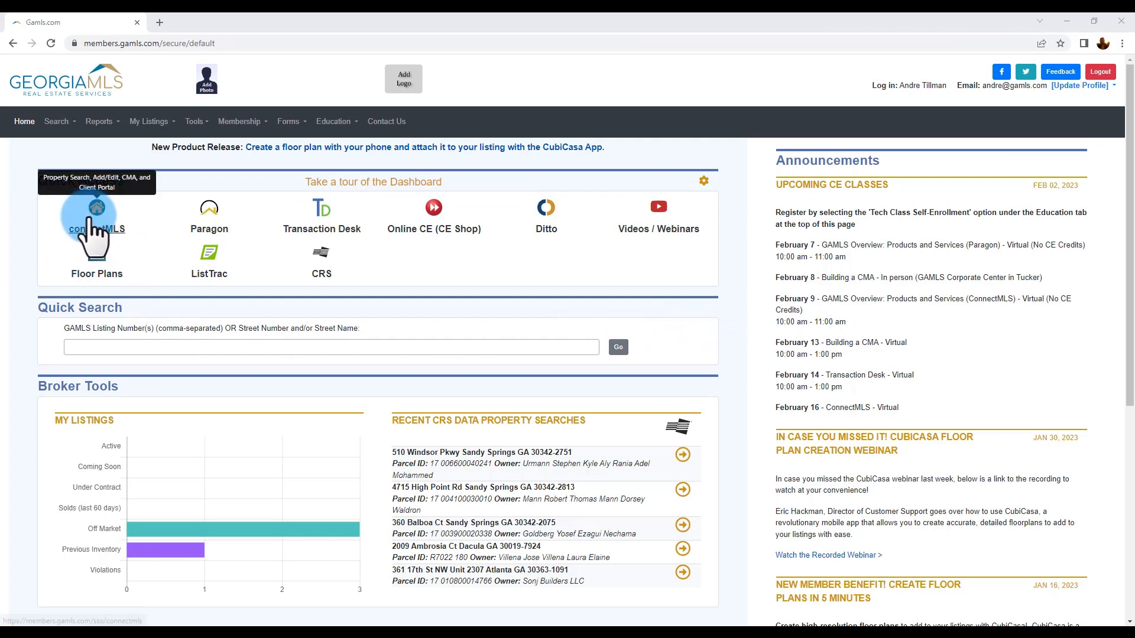
Launch connectMLS from Quick Access and start a Residential general search.
{"action": "left_click", "coordinate": [96, 217]}
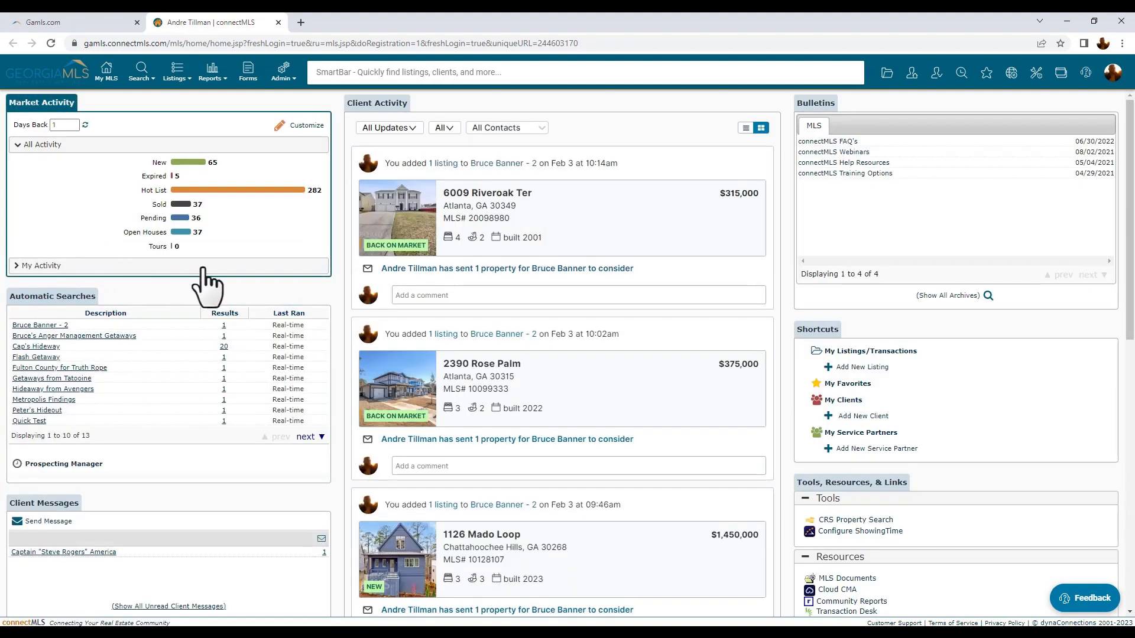
{"action": "mouse_move", "coordinate": [268, 113]}
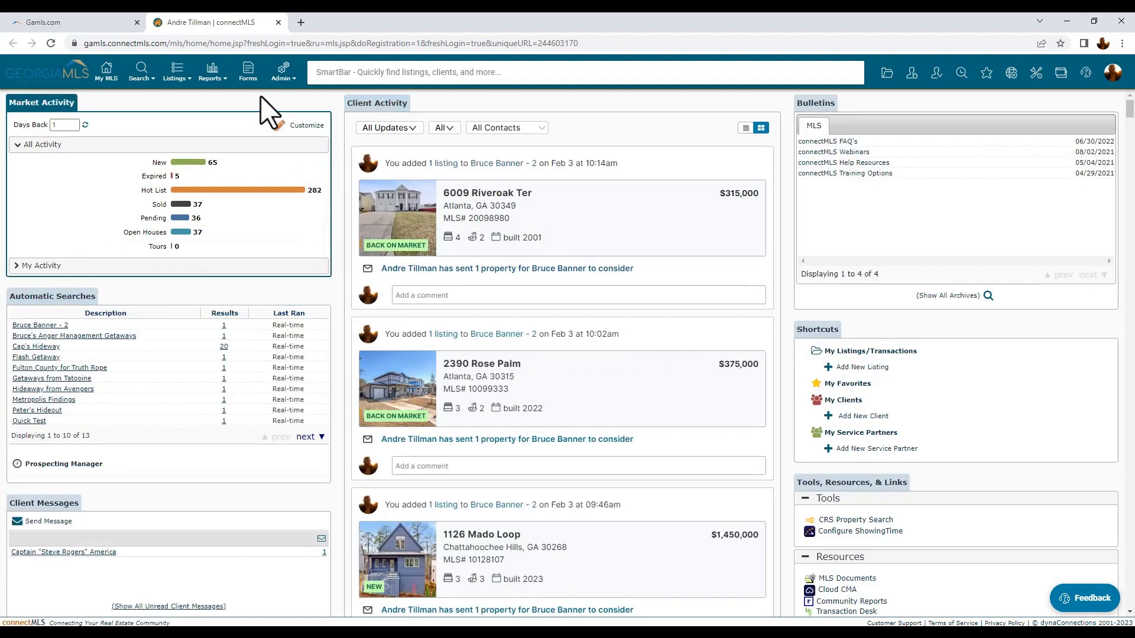
{"action": "left_click", "coordinate": [141, 73]}
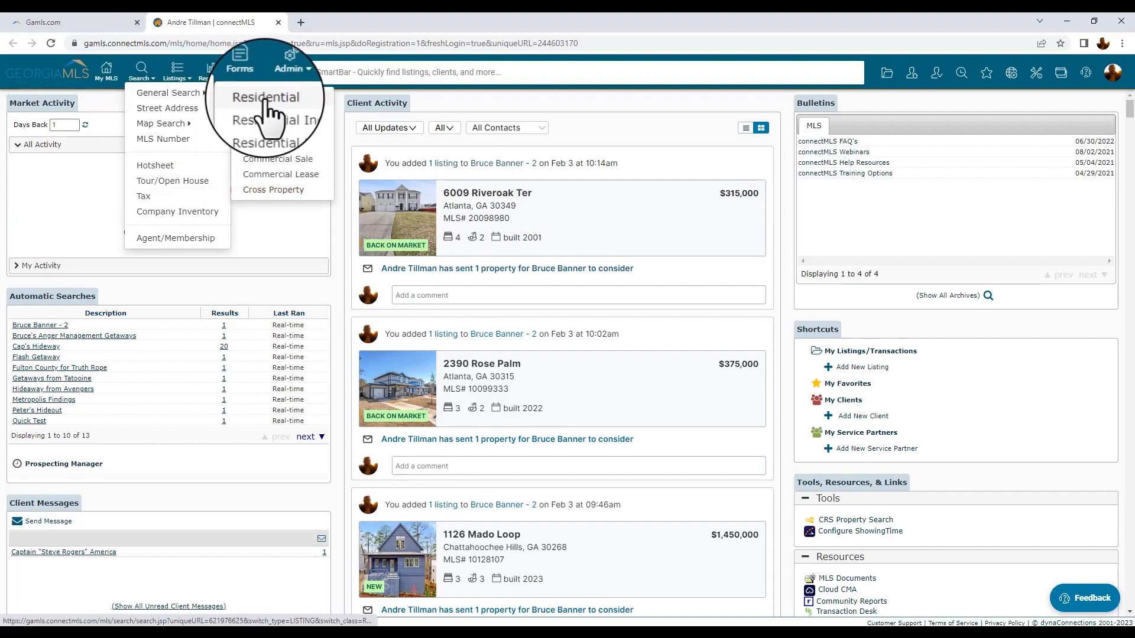
{"action": "left_click", "coordinate": [266, 97]}
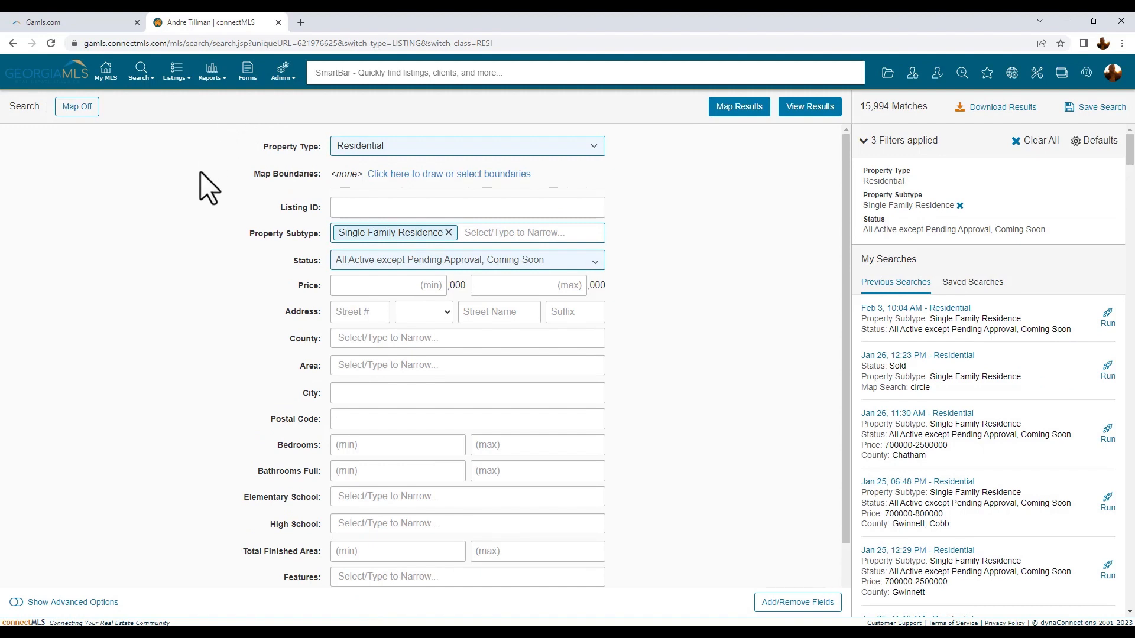
Filter to price 500–850 (thousands), Cobb County and feature AE4 - Concrete basement, leaving 24 matches.
{"action": "left_click", "coordinate": [467, 338]}
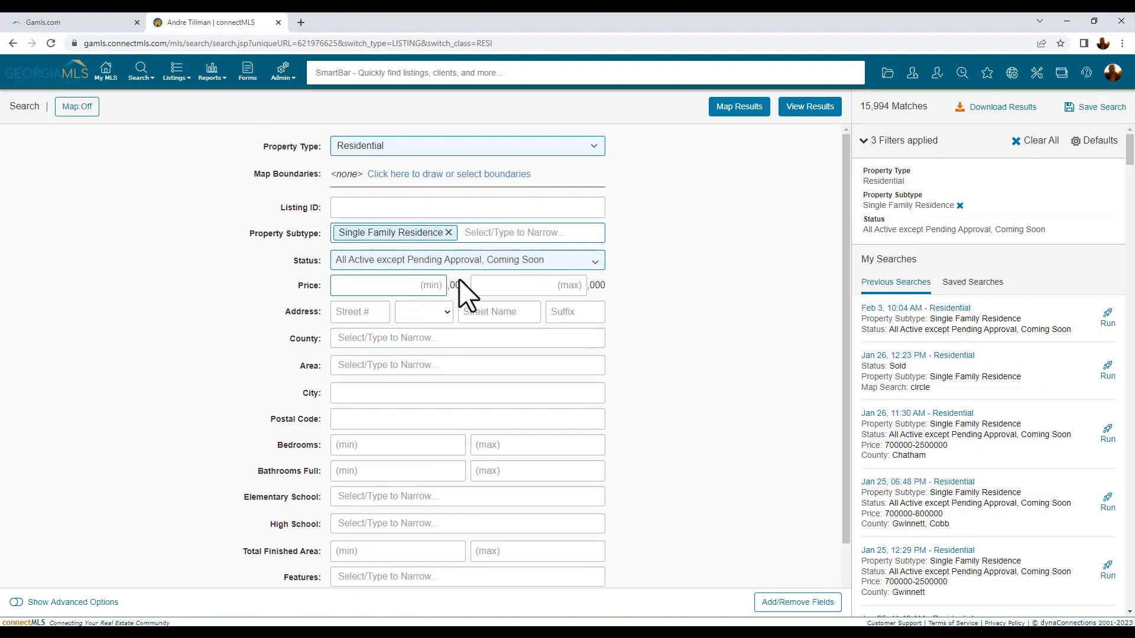
{"action": "type", "text": "500"}
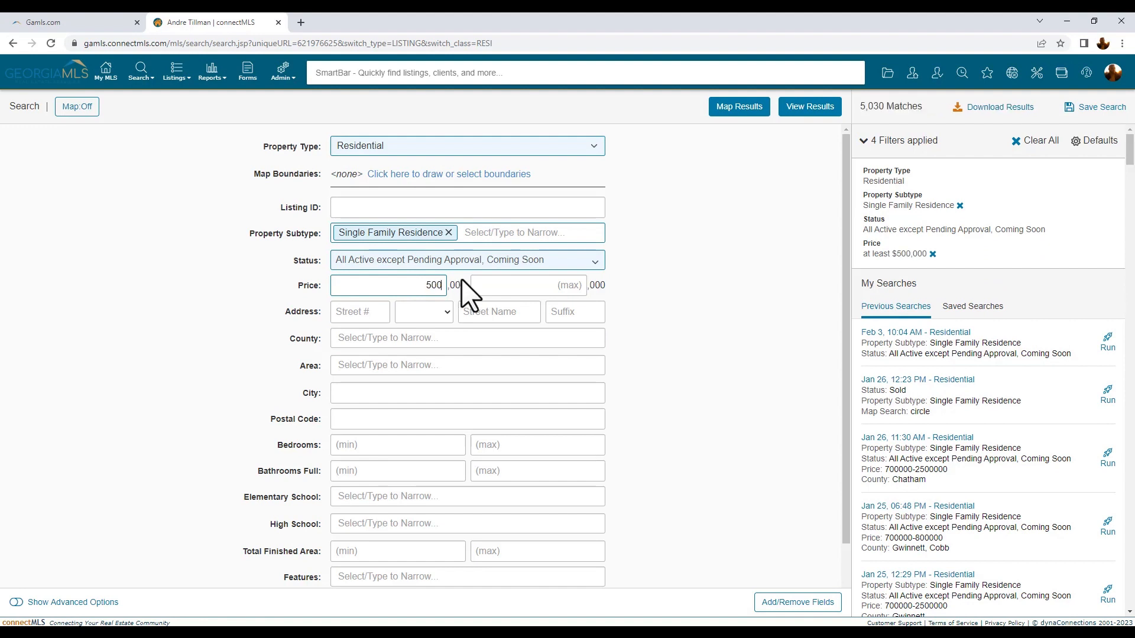
{"action": "type", "text": "8"}
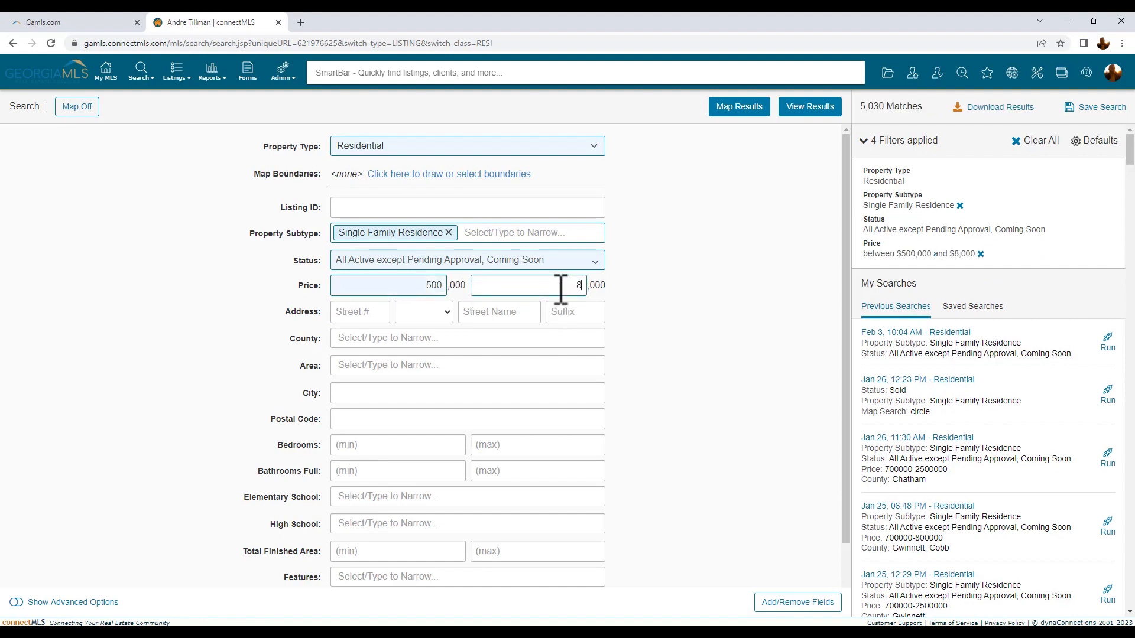
{"action": "left_click", "coordinate": [467, 338]}
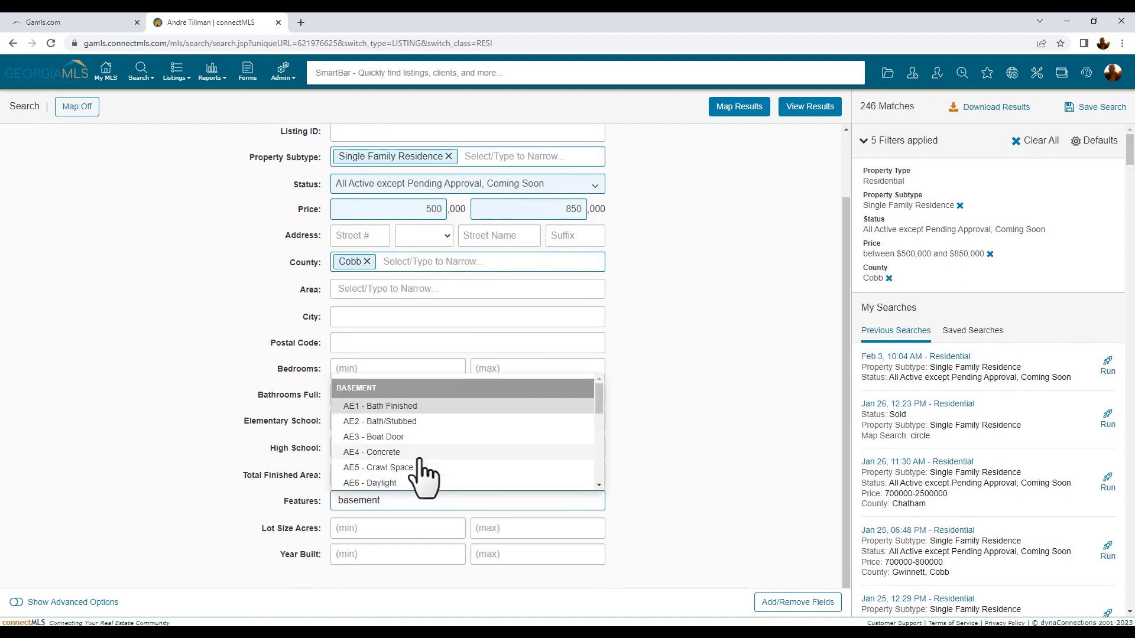
{"action": "left_click", "coordinate": [371, 452]}
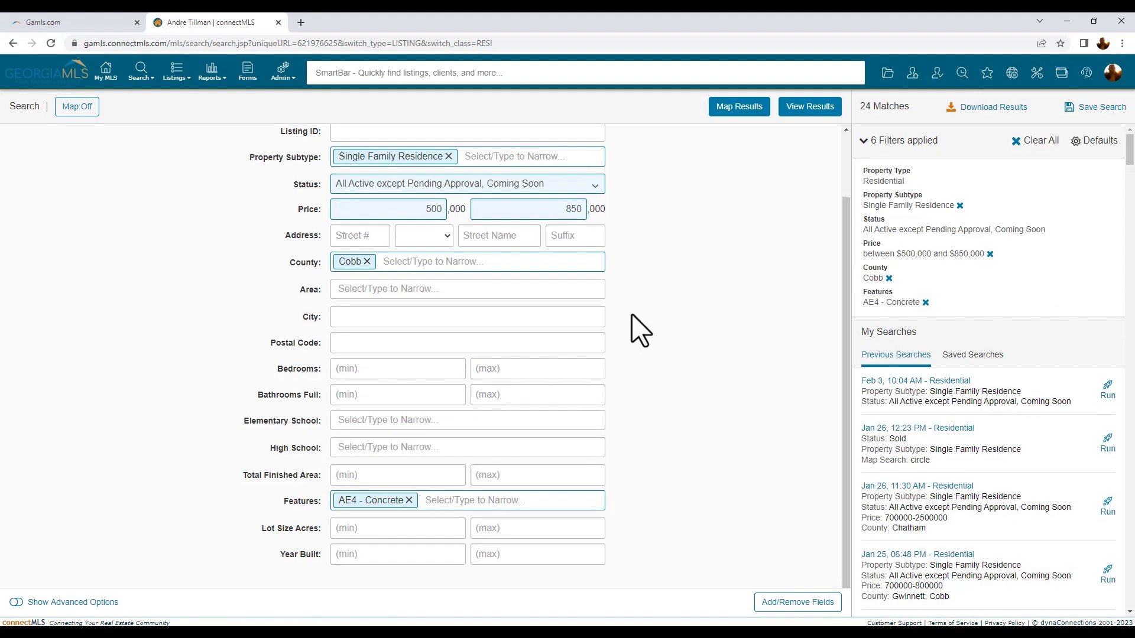
{"action": "mouse_move", "coordinate": [733, 172]}
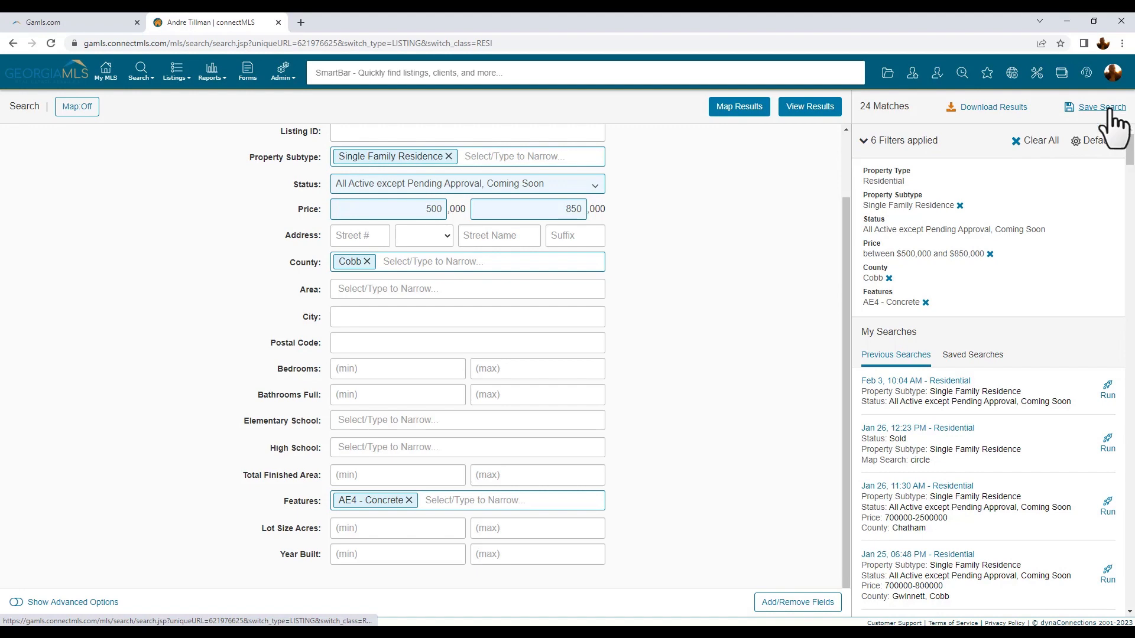
Begin saving the search and attach client Bruce Wayne via the client picker.
{"action": "left_click", "coordinate": [1099, 108]}
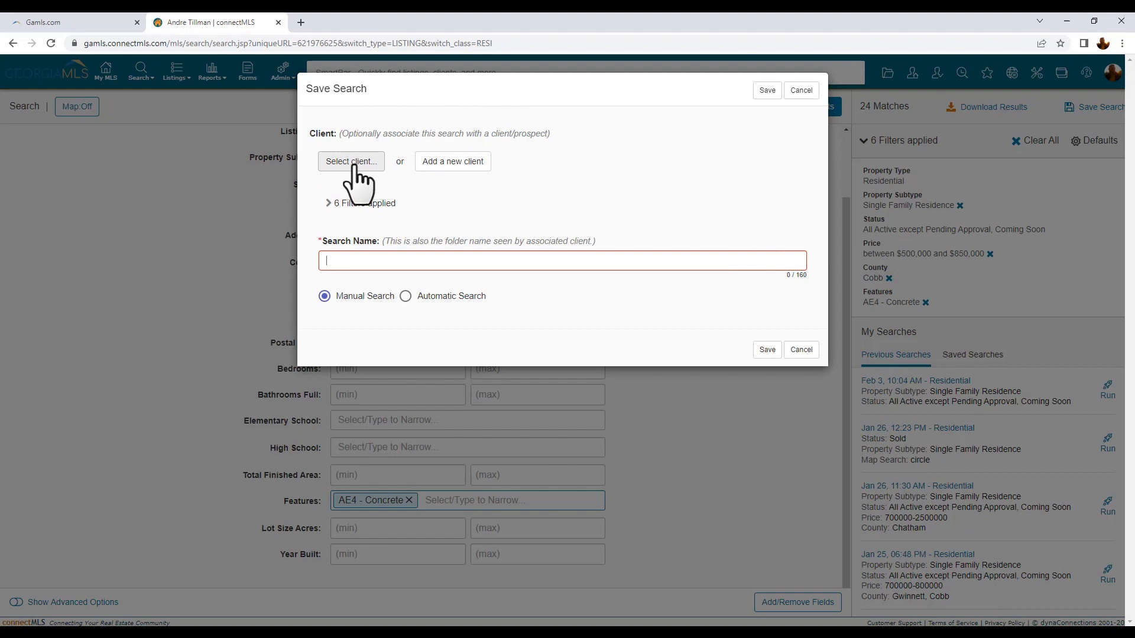
{"action": "left_click", "coordinate": [350, 161]}
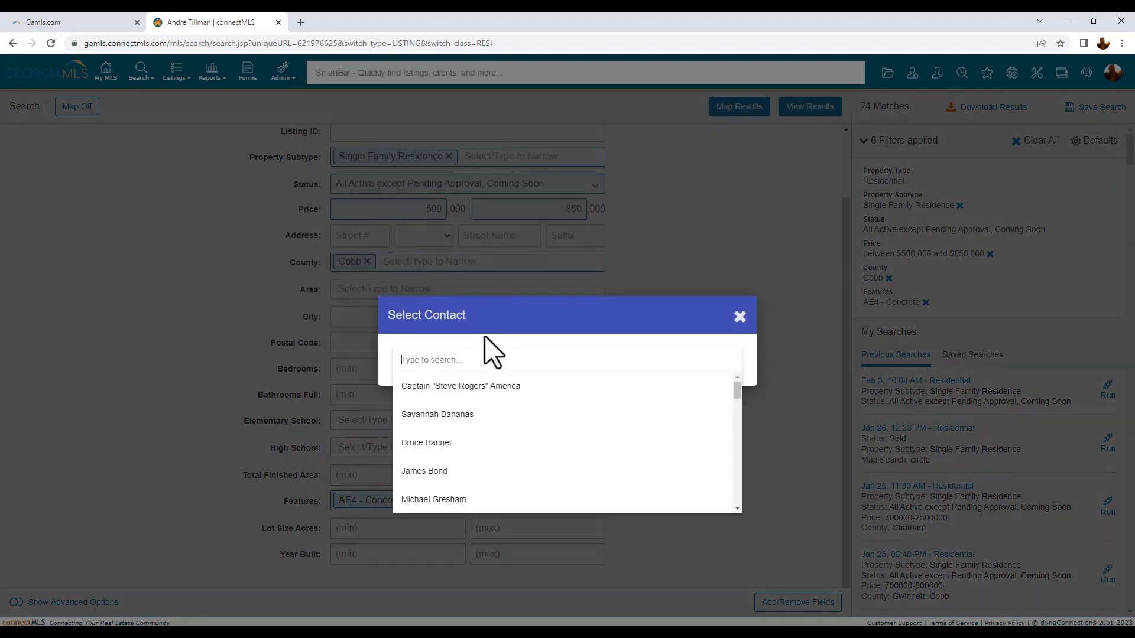
{"action": "type", "text": "bruce way"}
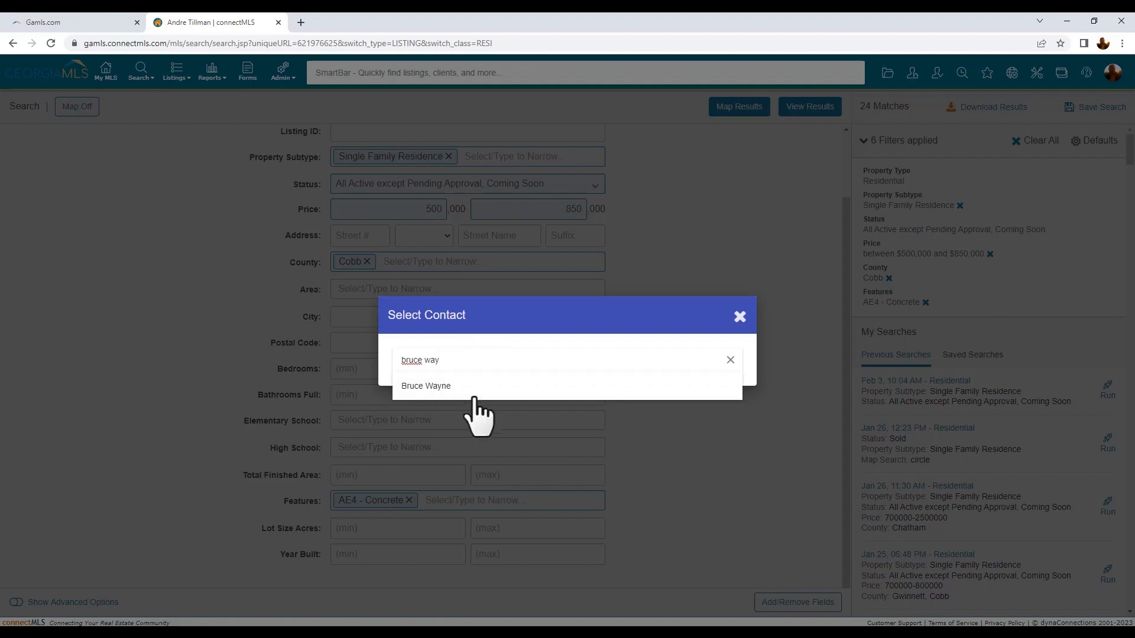
{"action": "left_click", "coordinate": [426, 386]}
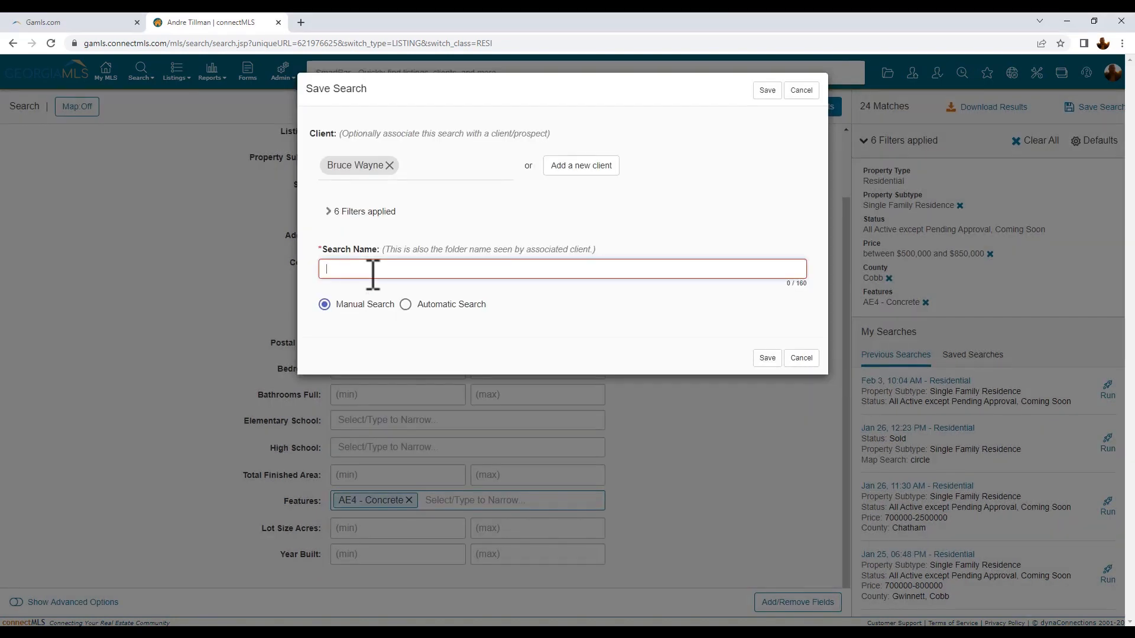
Name the saved search 'Cobb County for Bruce'.
{"action": "type", "text": "Cobb C"}
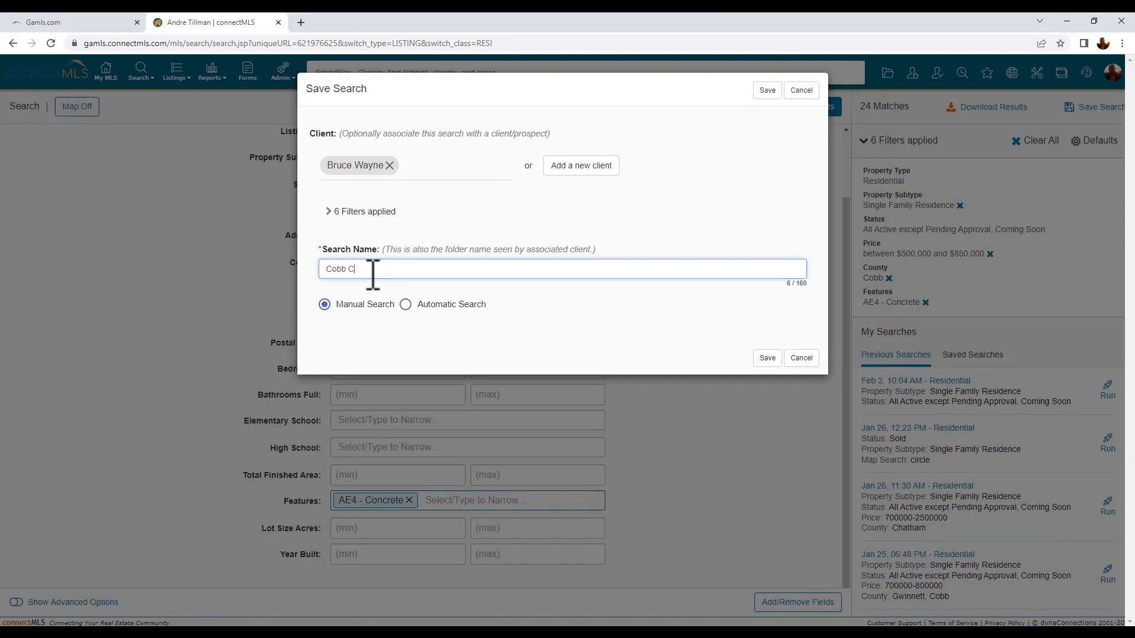
{"action": "type", "text": "ounty for B"}
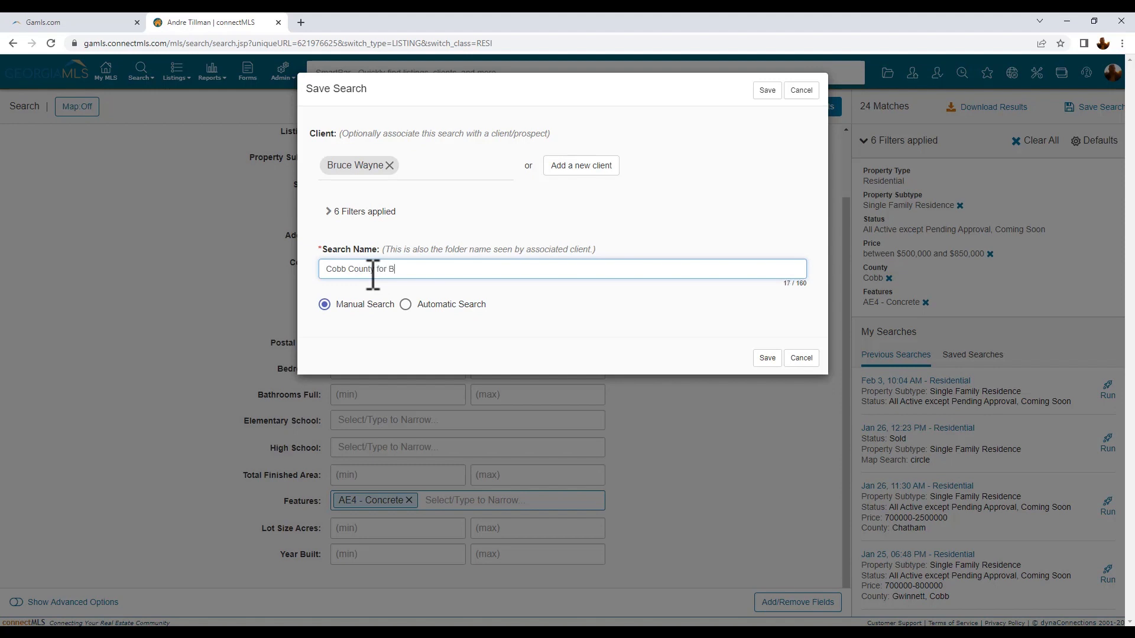
{"action": "type", "text": "ruce"}
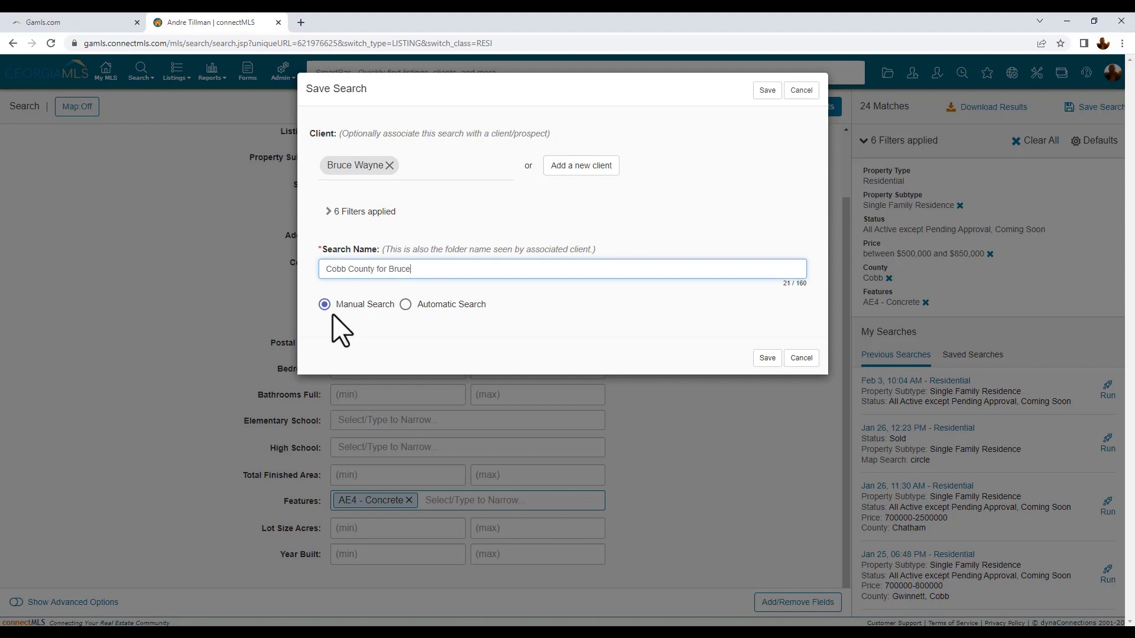
{"action": "left_click", "coordinate": [405, 303]}
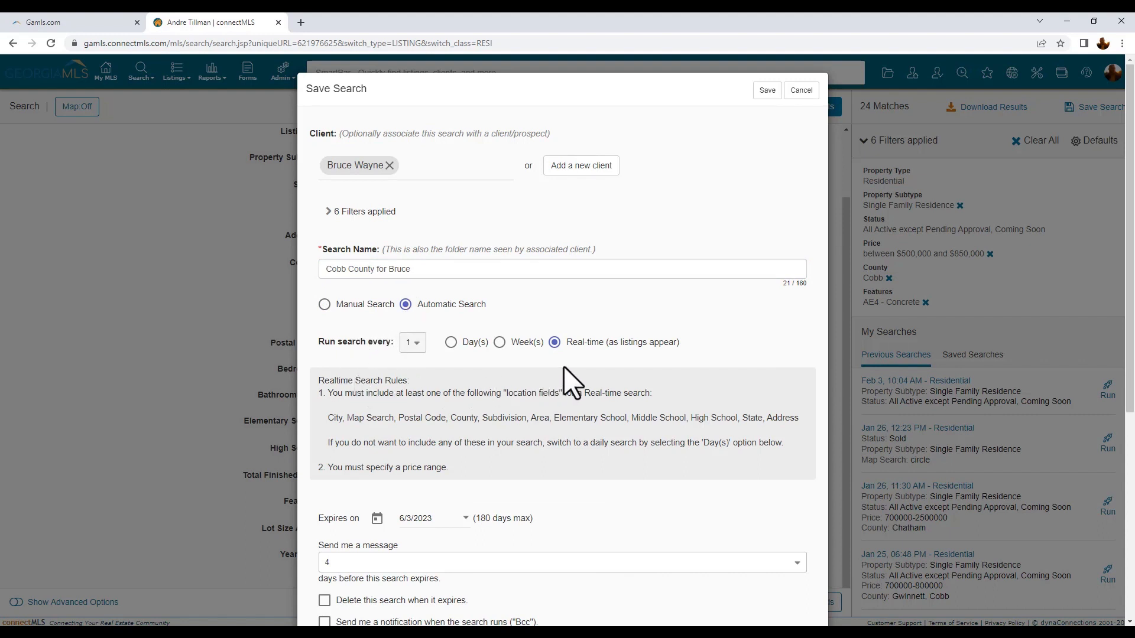
{"action": "mouse_move", "coordinate": [447, 353]}
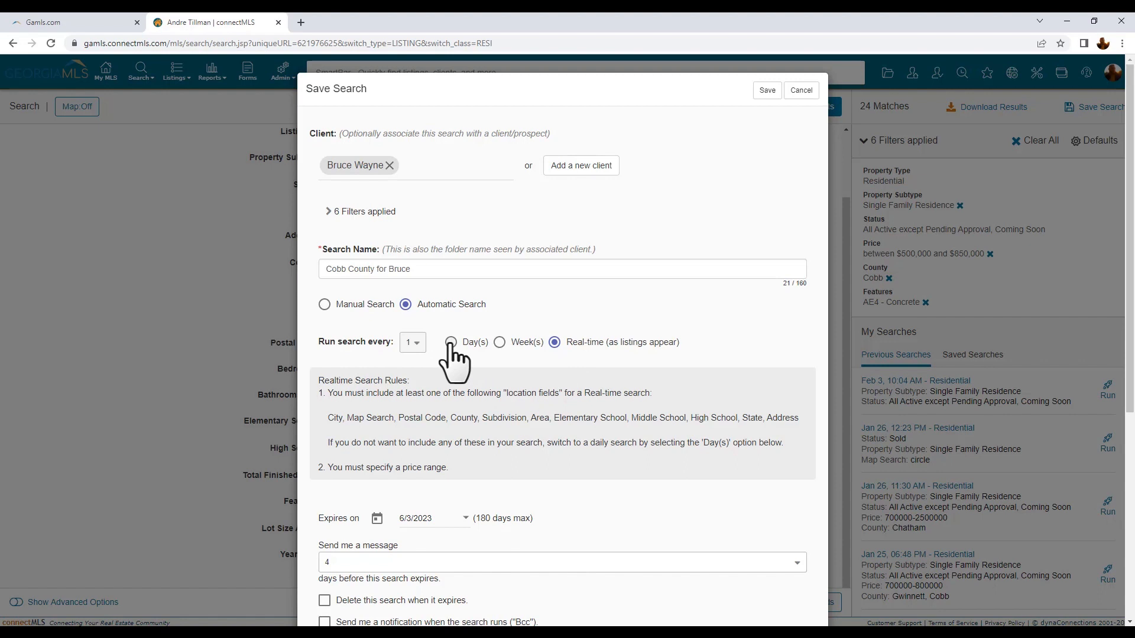
{"action": "left_click", "coordinate": [451, 342]}
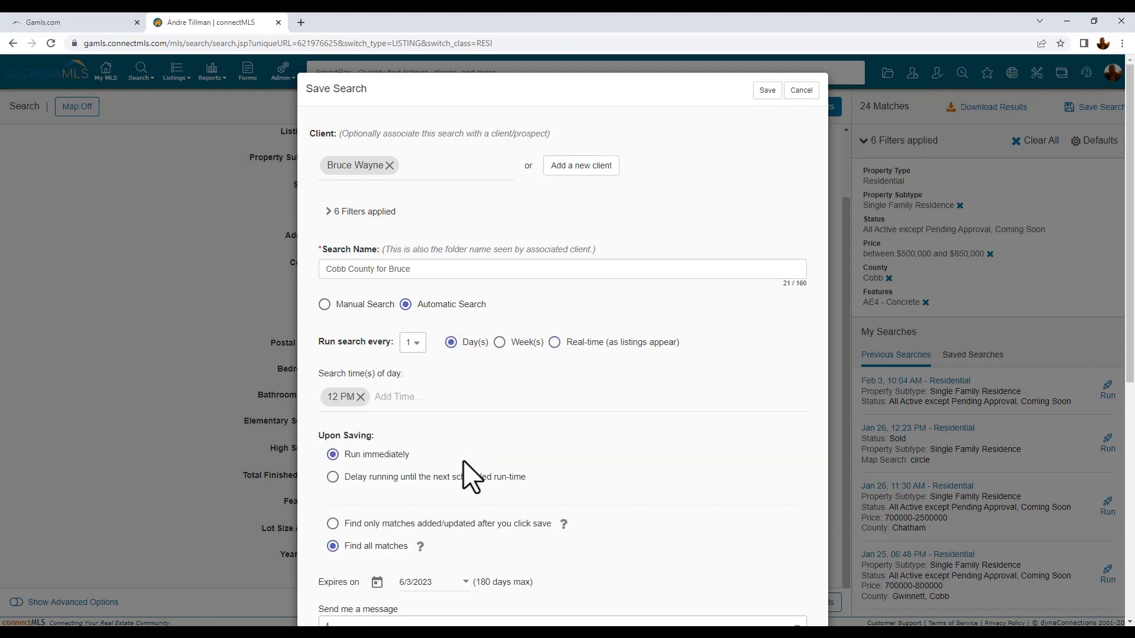
{"action": "mouse_move", "coordinate": [497, 359]}
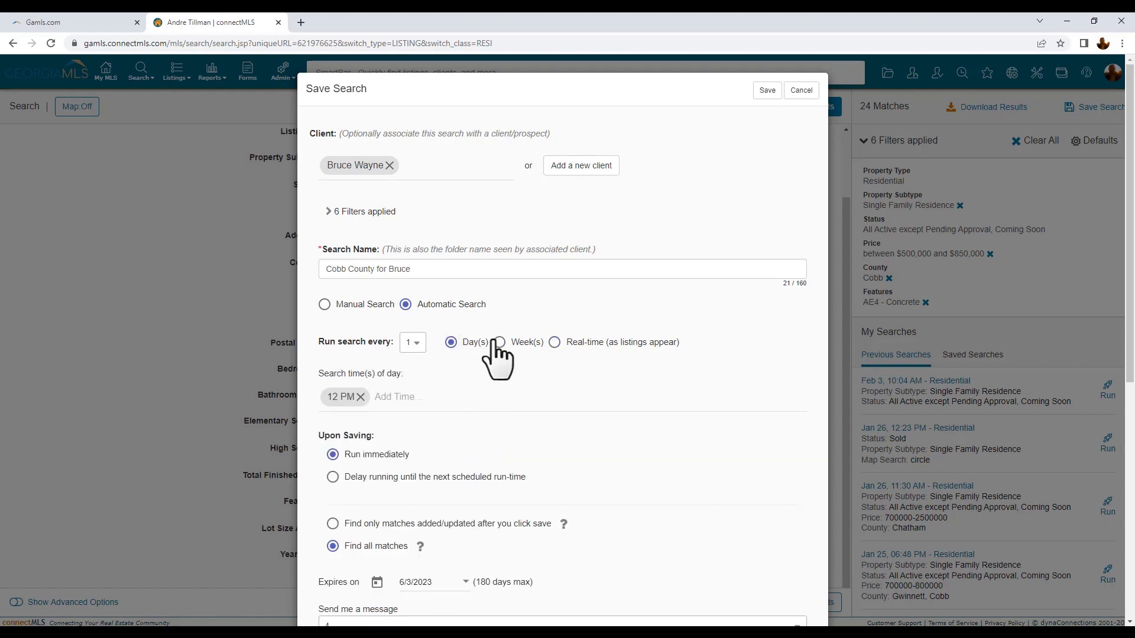
{"action": "left_click", "coordinate": [499, 342]}
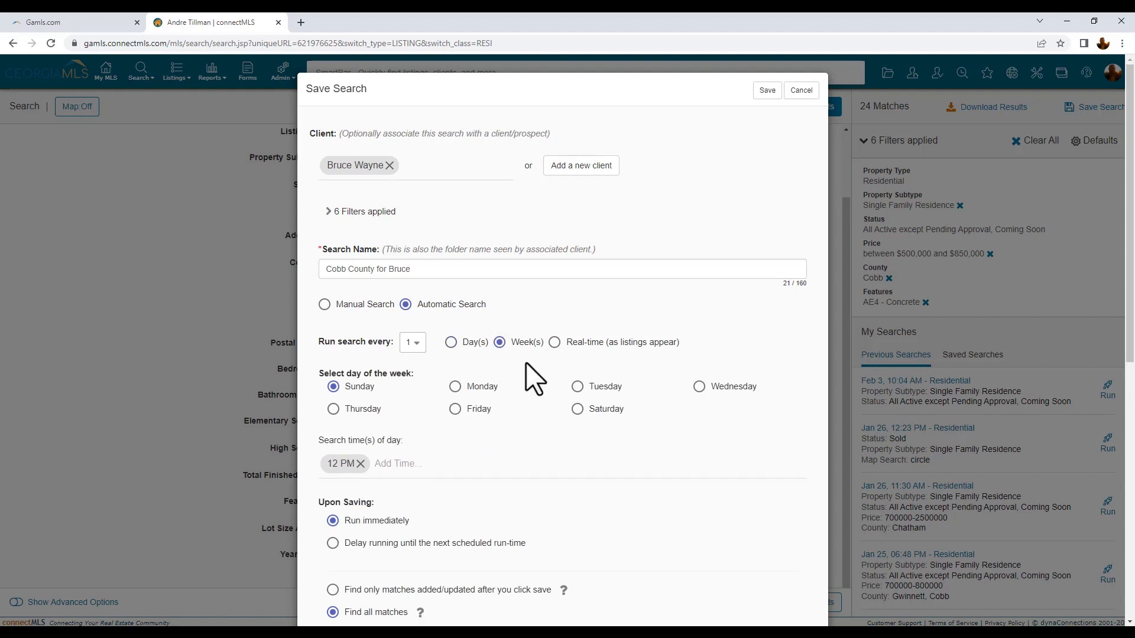
{"action": "mouse_move", "coordinate": [556, 366]}
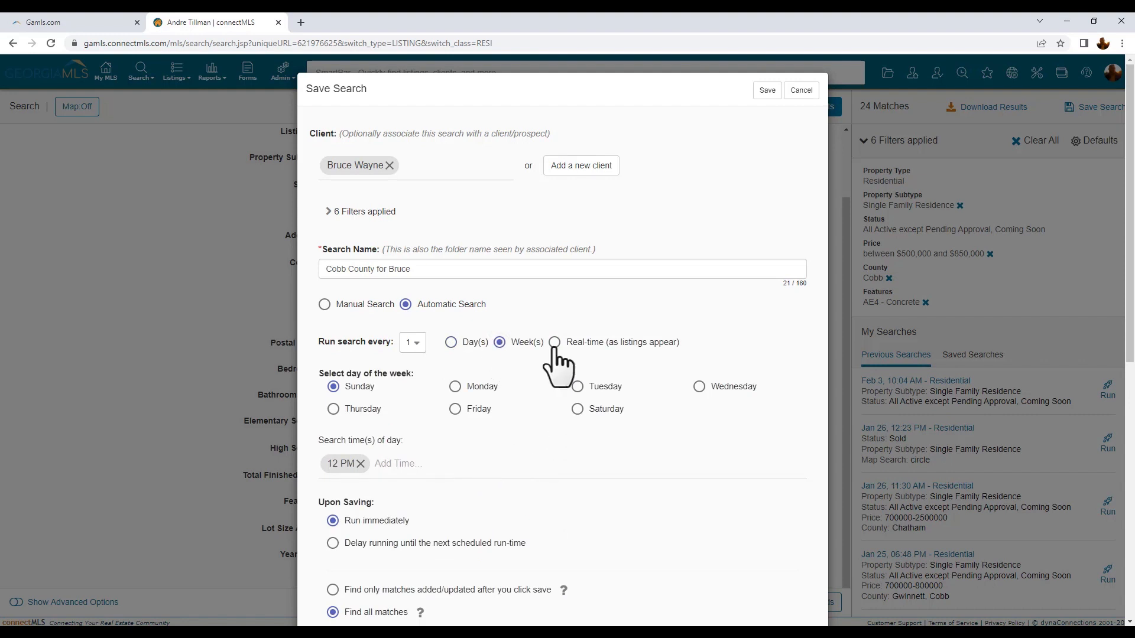
{"action": "left_click", "coordinate": [554, 342]}
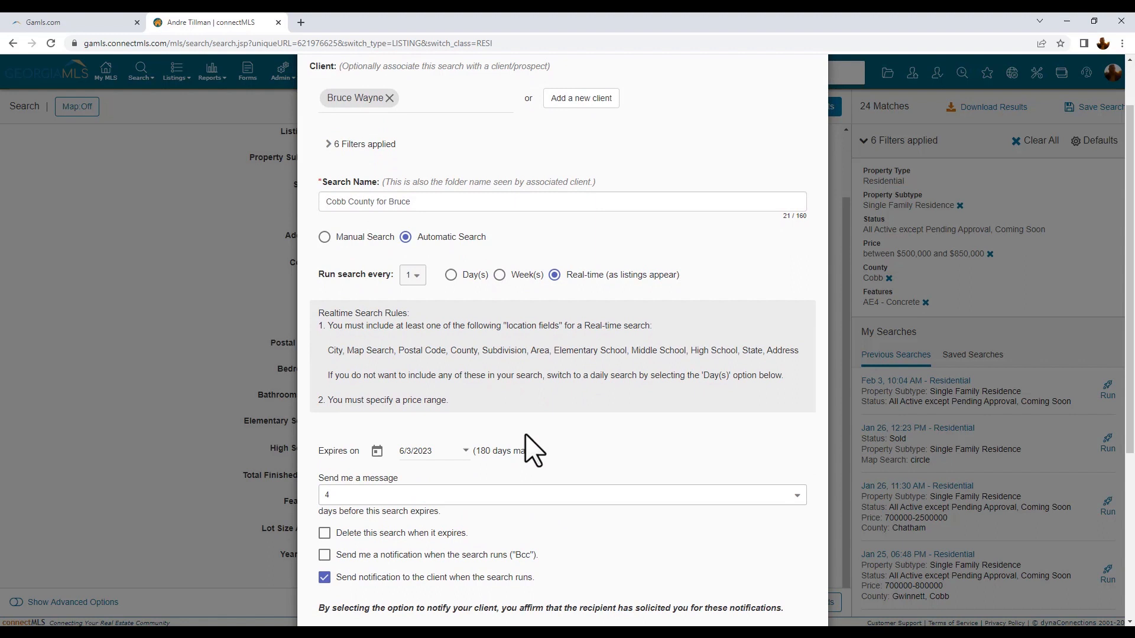
Enable 'Send me a notification when the search runs (Bcc)' in the Save Search dialog.
{"action": "scroll", "scroll_direction": "down", "scroll_amount": 3}
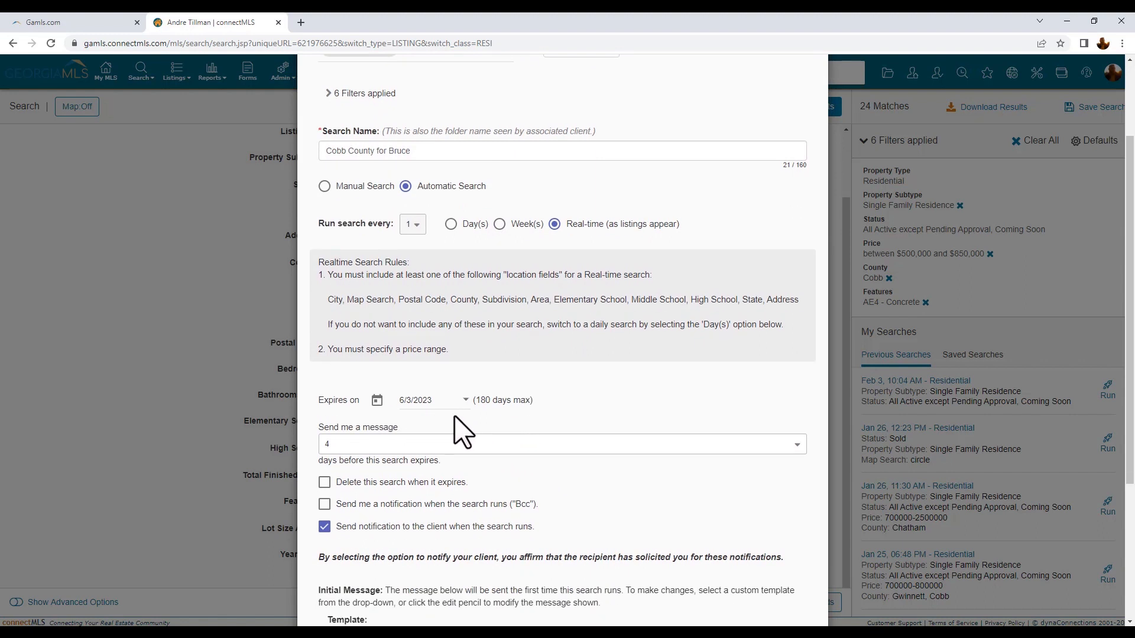
{"action": "mouse_move", "coordinate": [533, 423]}
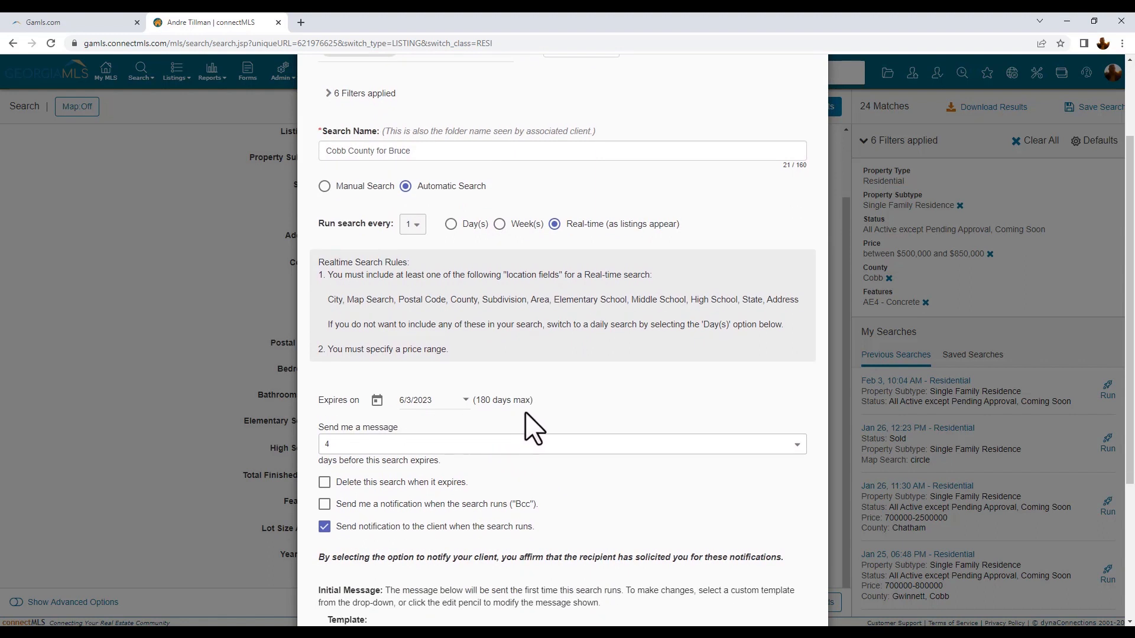
{"action": "scroll", "scroll_direction": "down", "scroll_amount": 3}
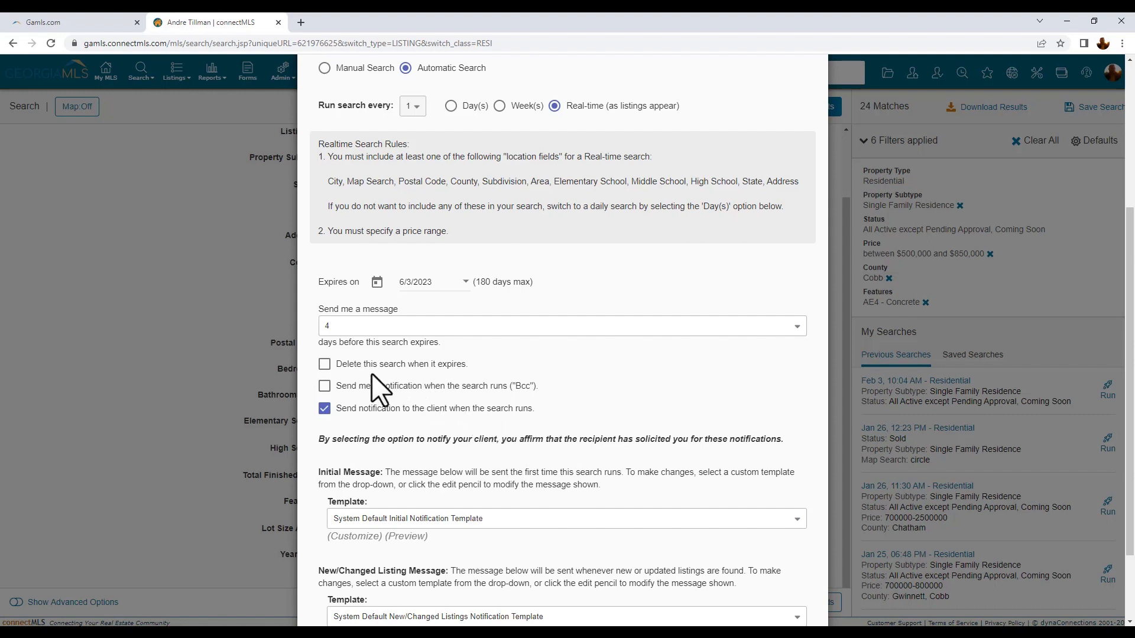
{"action": "left_click", "coordinate": [324, 385]}
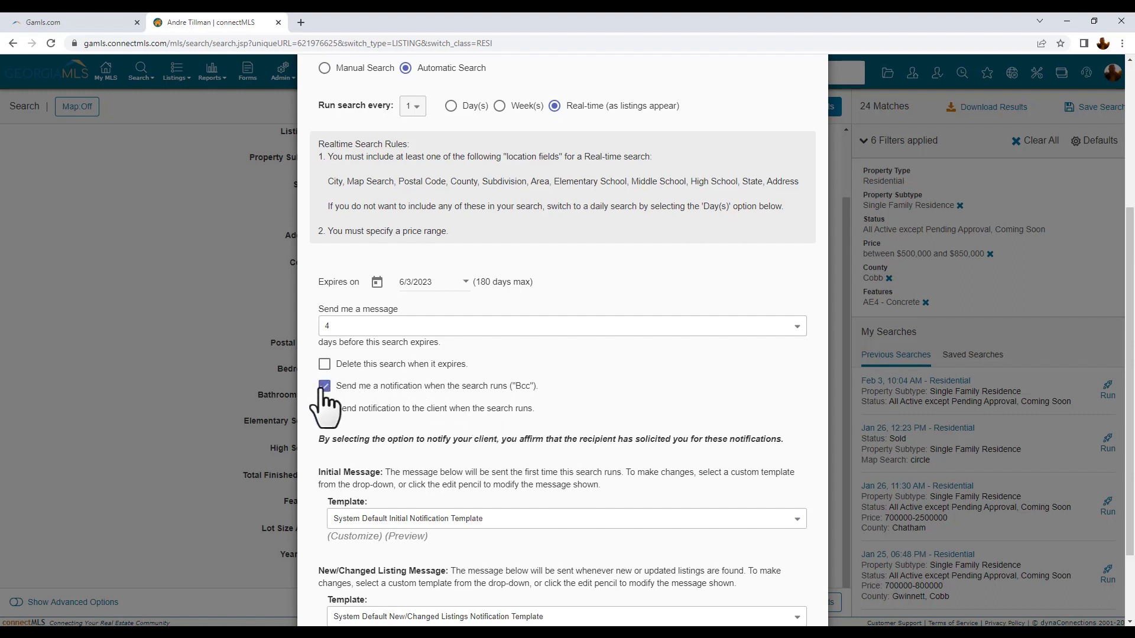
{"action": "left_click", "coordinate": [324, 408]}
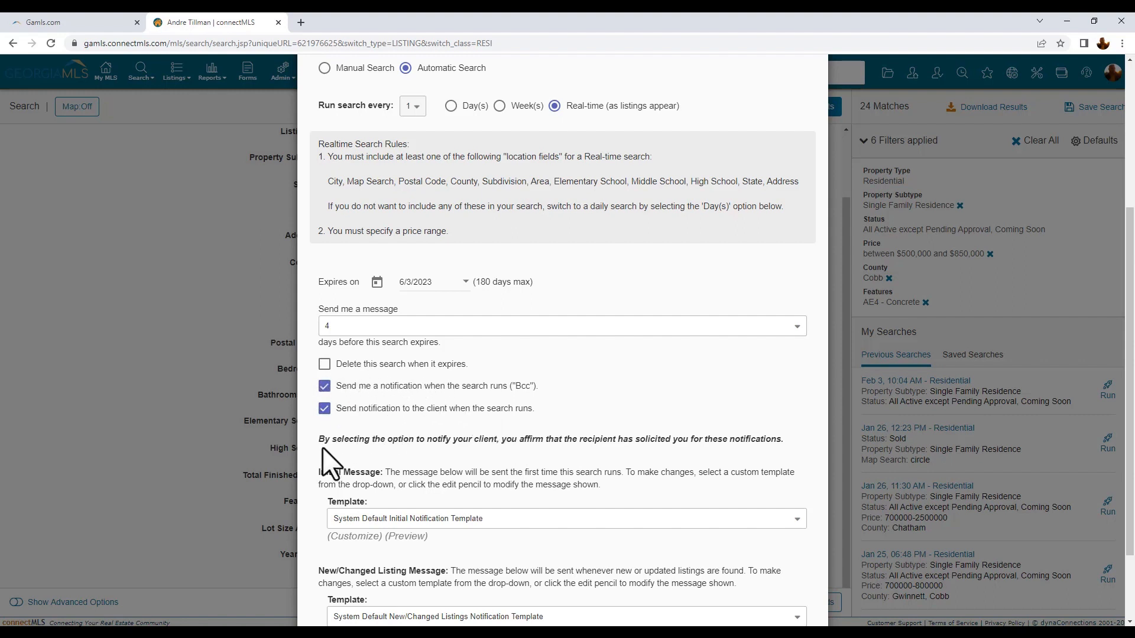
{"action": "scroll", "scroll_direction": "down", "scroll_amount": 3}
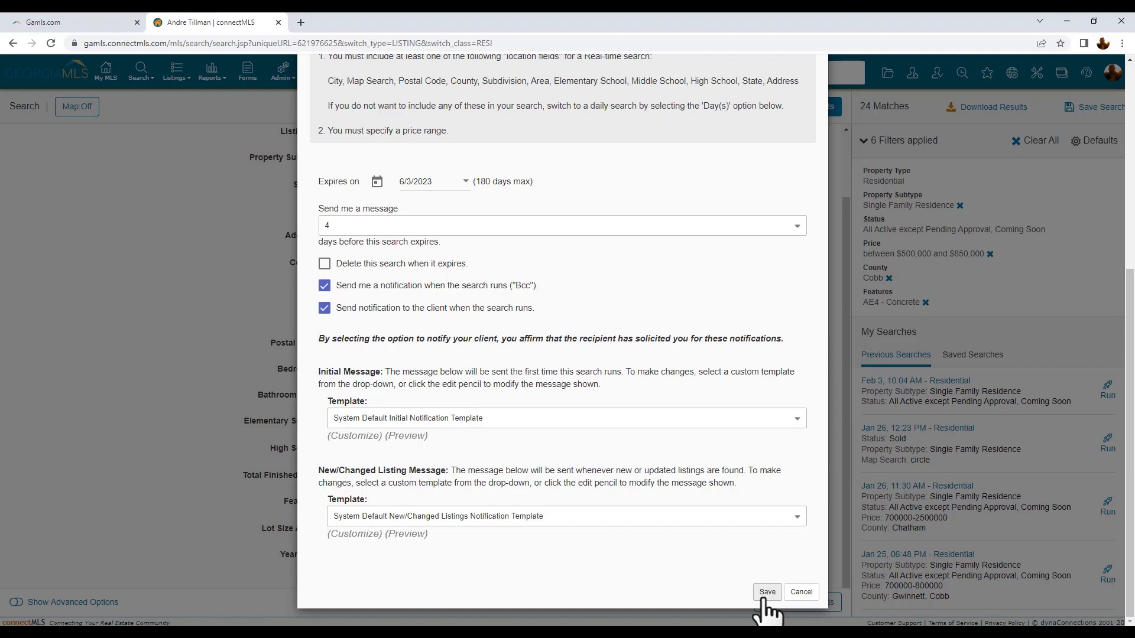
Save the search and confirm, continuing to work with it.
{"action": "left_click", "coordinate": [766, 592]}
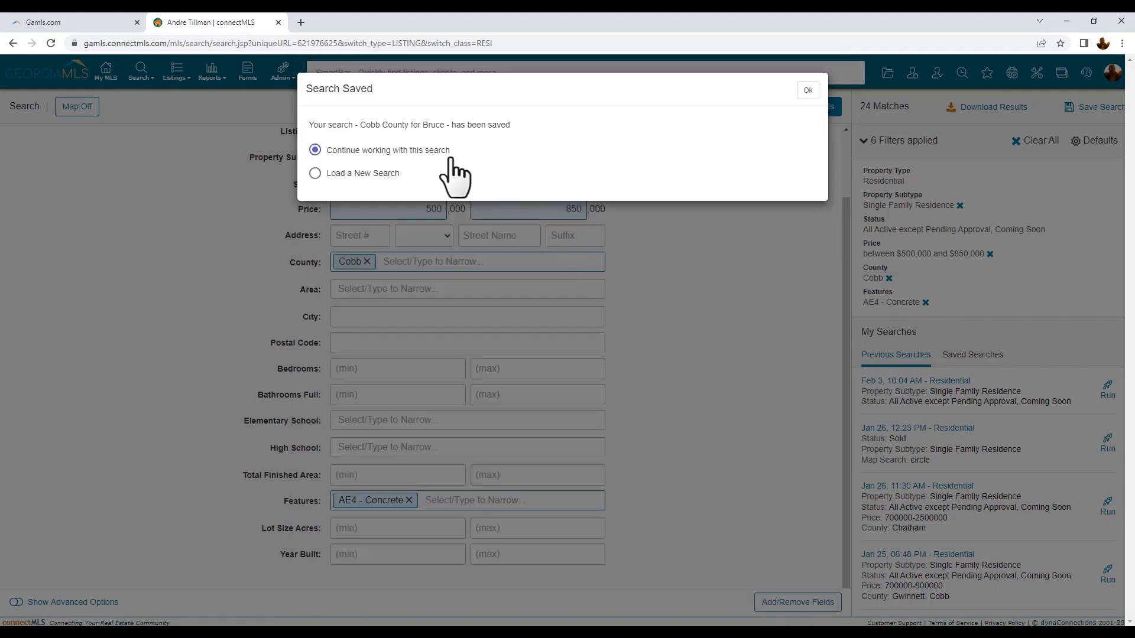
{"action": "mouse_move", "coordinate": [717, 160]}
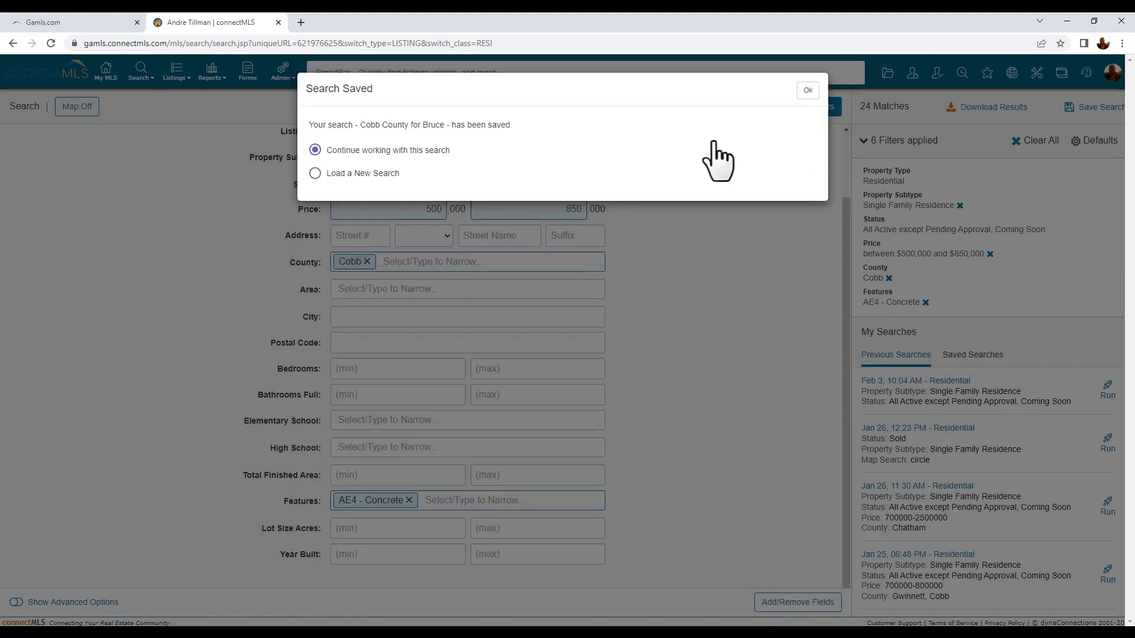
{"action": "left_click", "coordinate": [806, 90]}
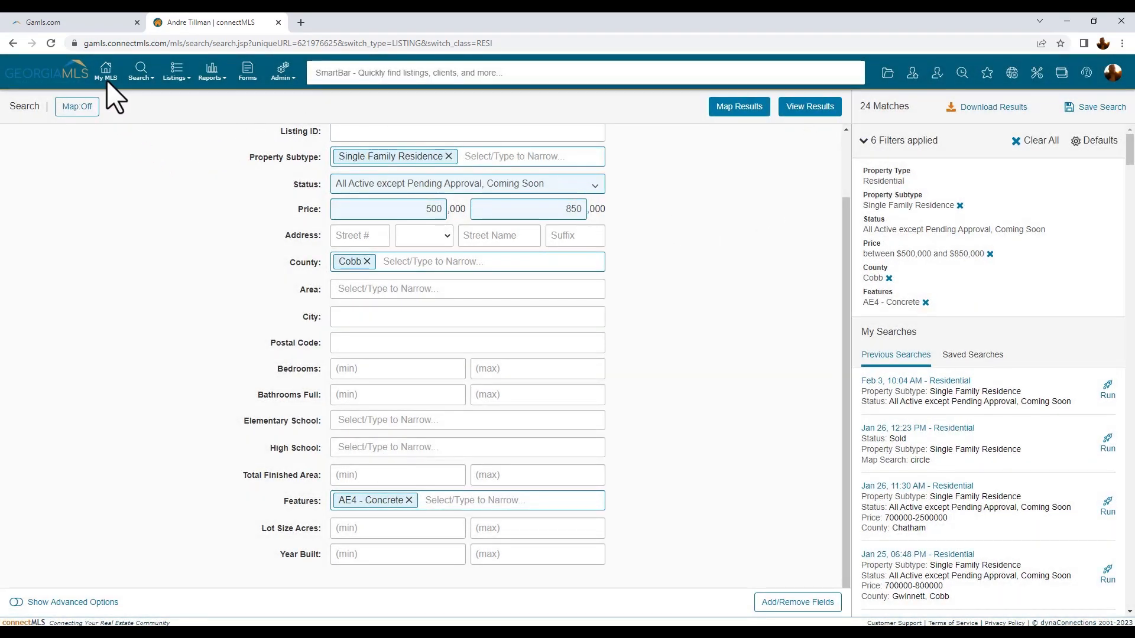
Return to the My MLS dashboard showing 'Cobb County for Bruce' under Automatic Searches.
{"action": "left_click", "coordinate": [105, 69]}
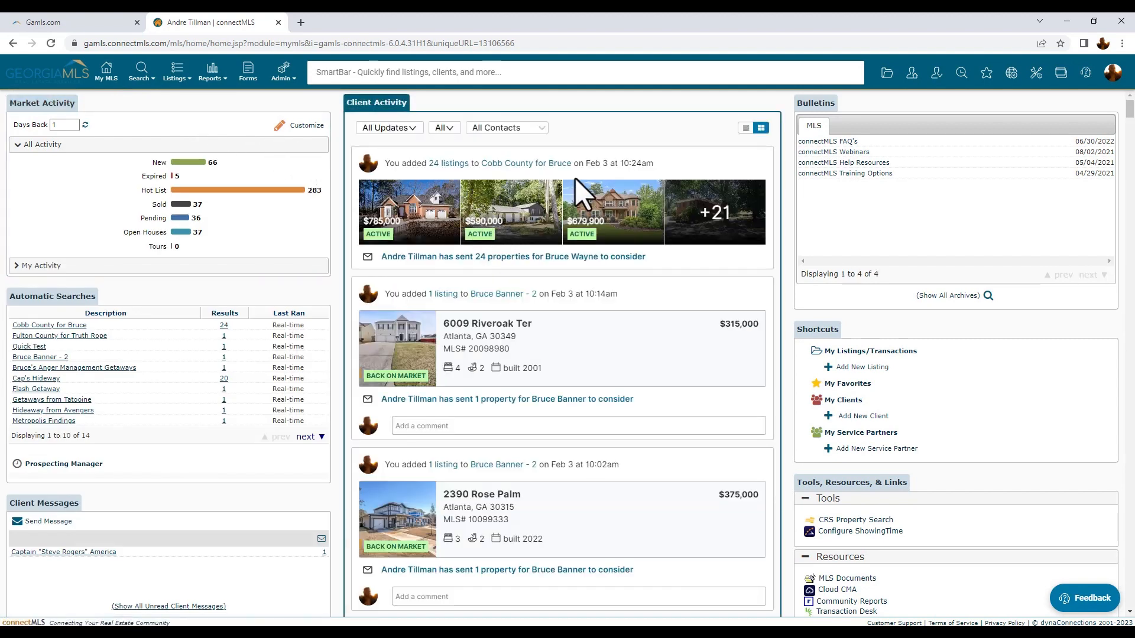
{"action": "mouse_move", "coordinate": [690, 285]}
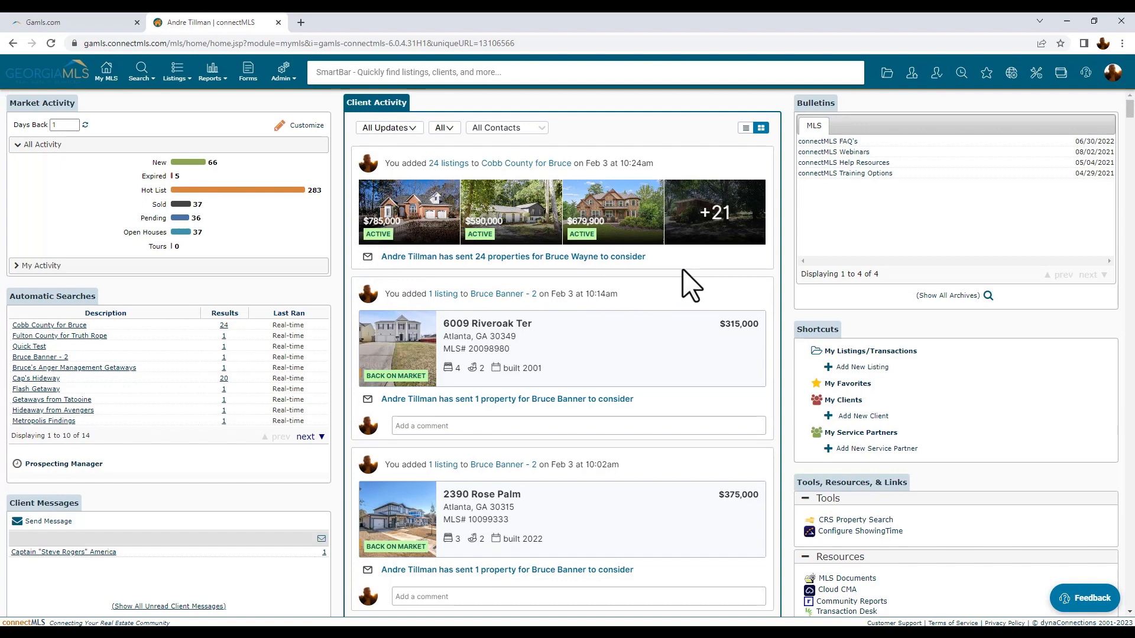
{"action": "mouse_move", "coordinate": [503, 290]}
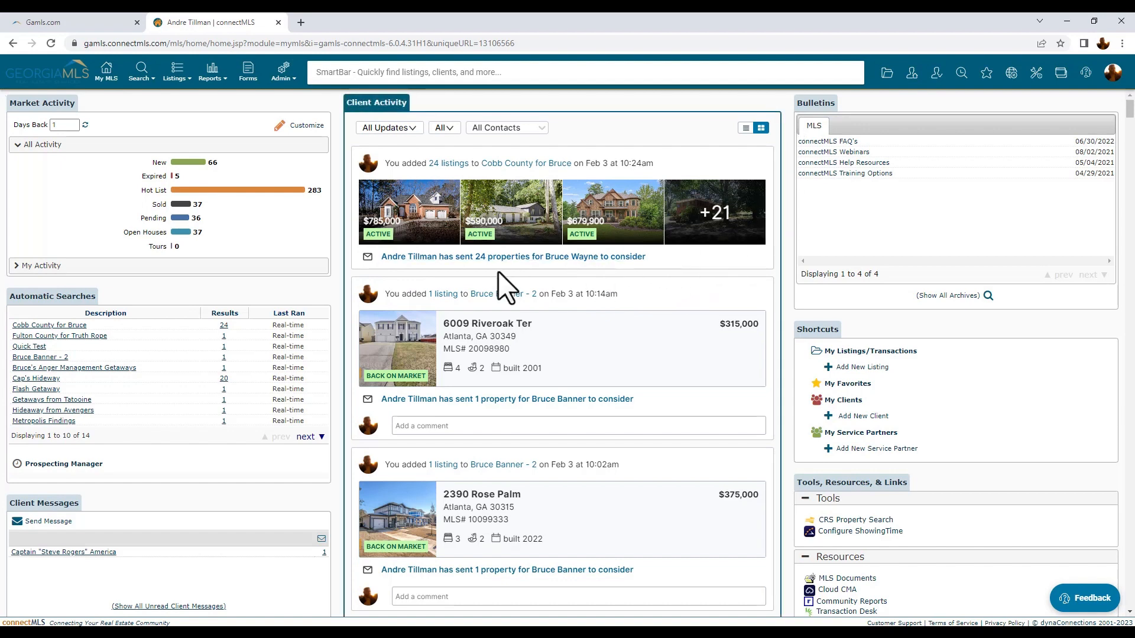
{"action": "mouse_move", "coordinate": [47, 340]}
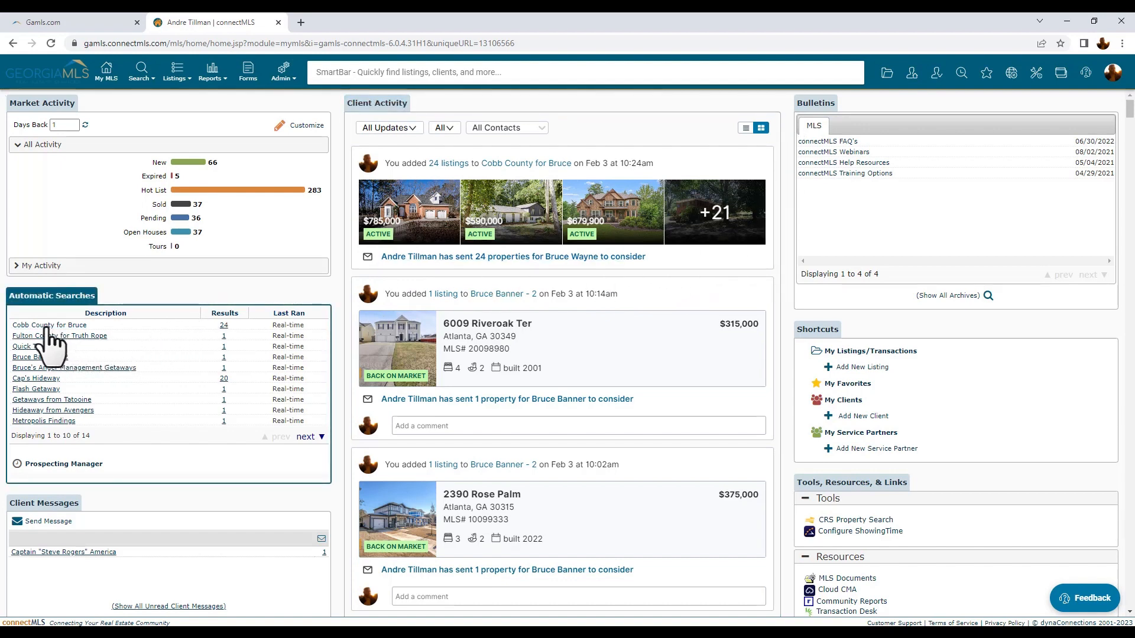